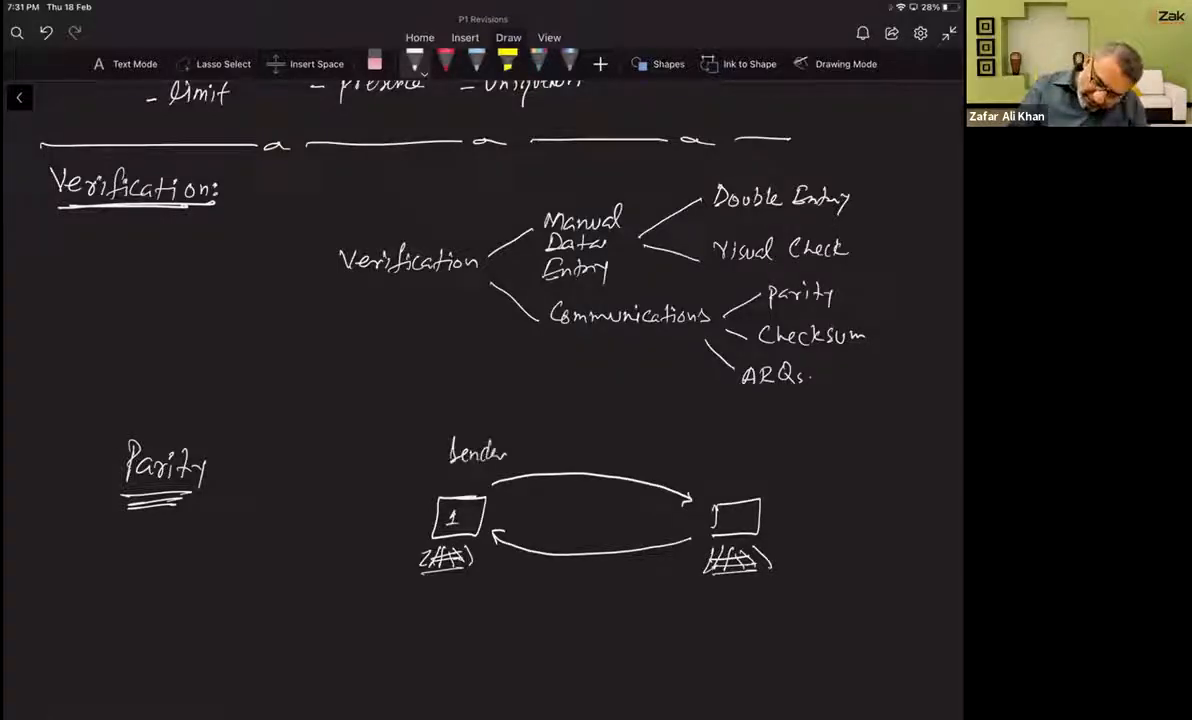
{"action": "type", "text": "Receiver"}
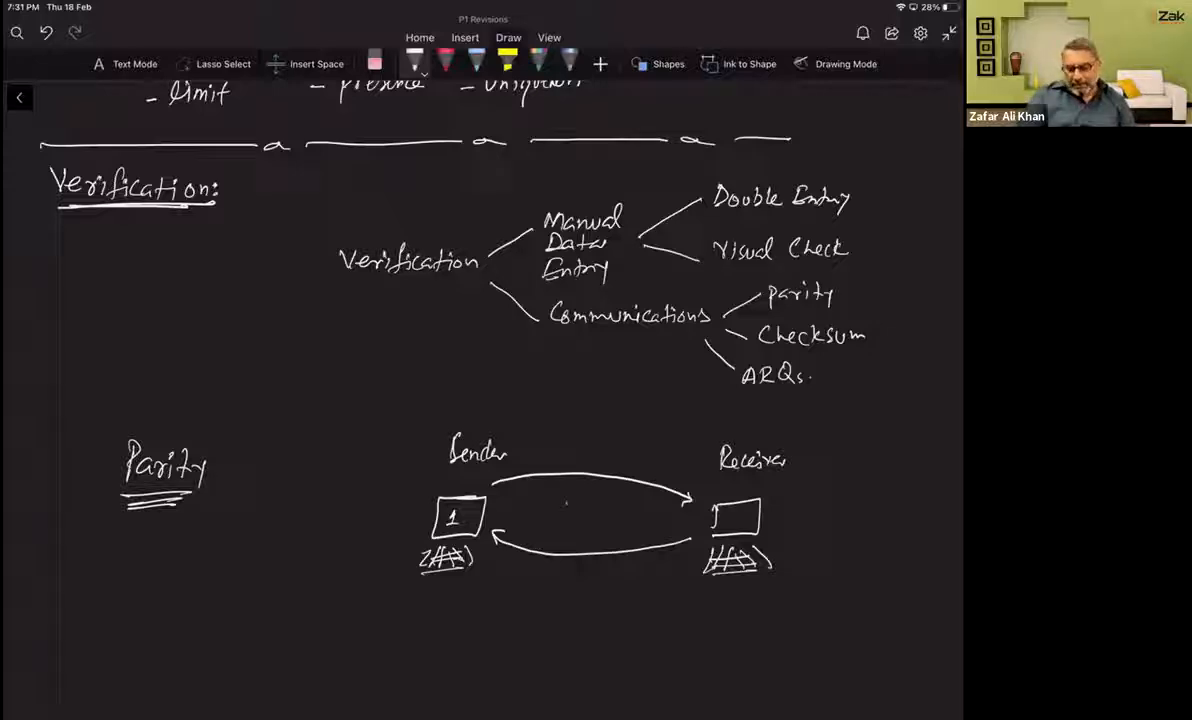
{"action": "type", "text": "ARQ"}
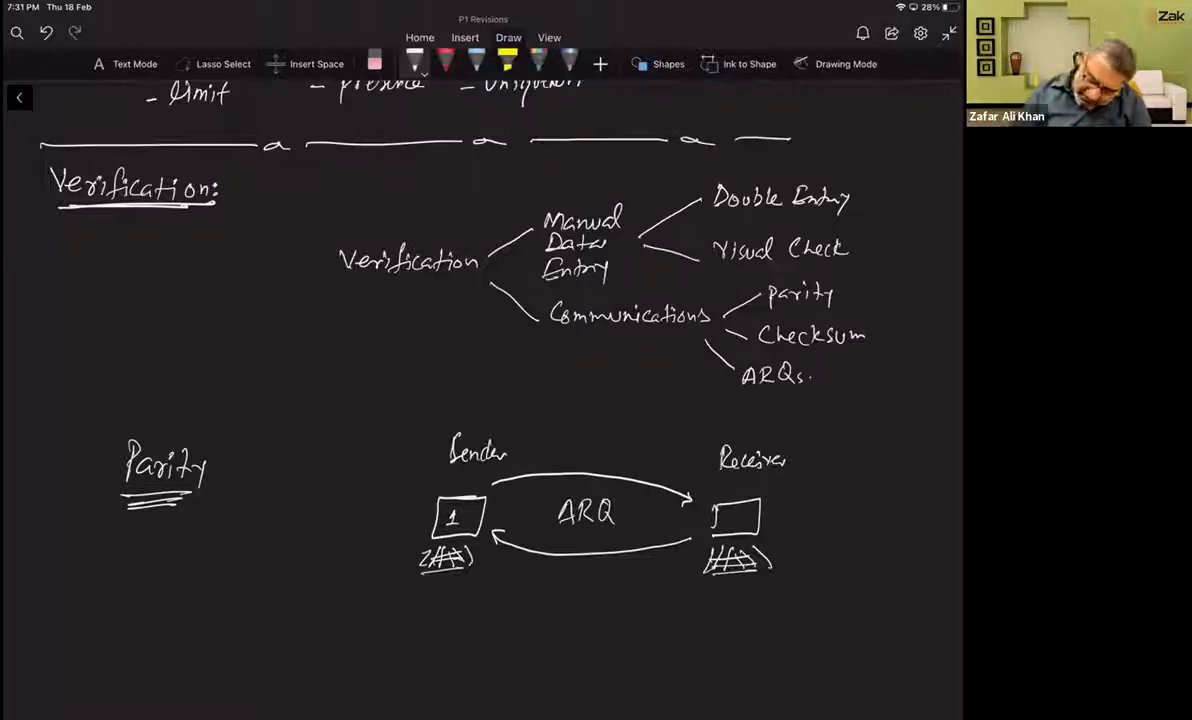
{"action": "type", "text": "Tim"}
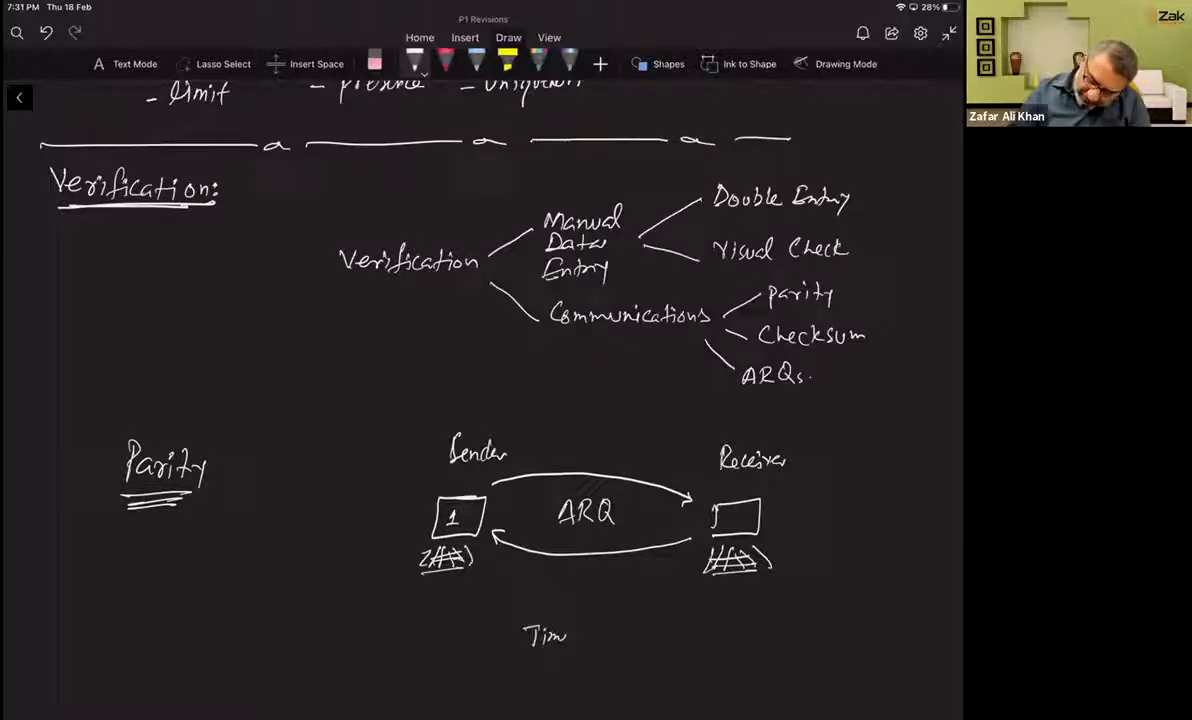
{"action": "type", "text": "esel"}
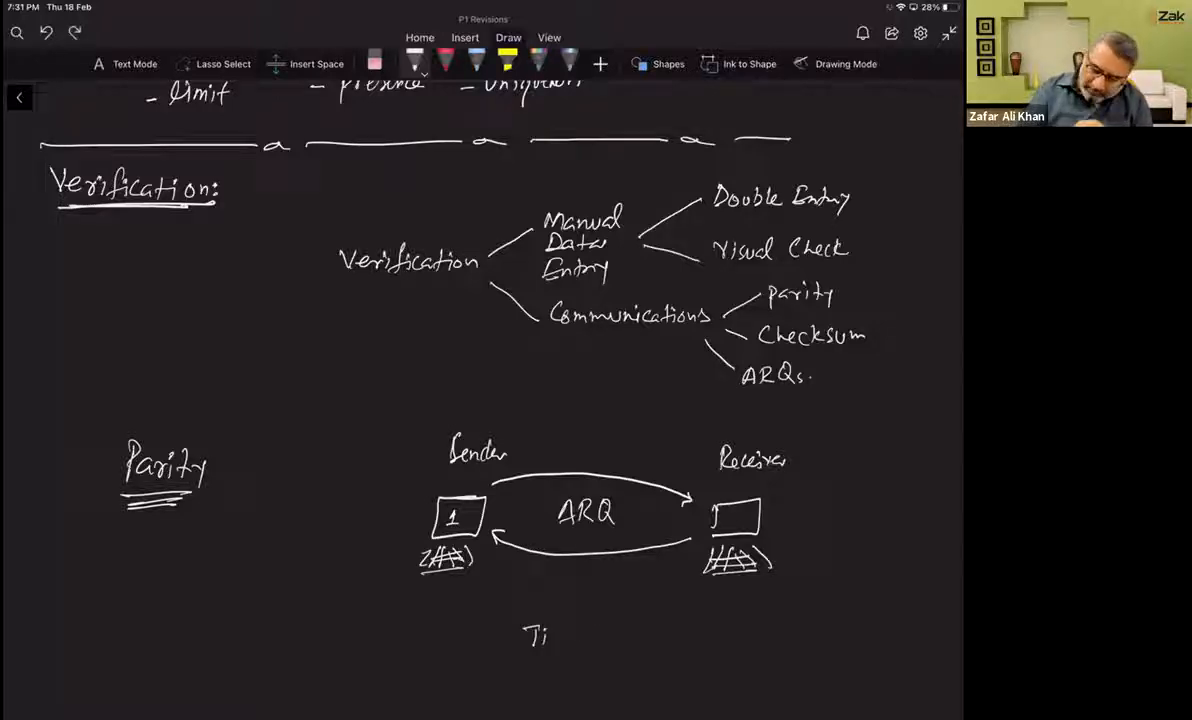
{"action": "type", "text": "Time S"}
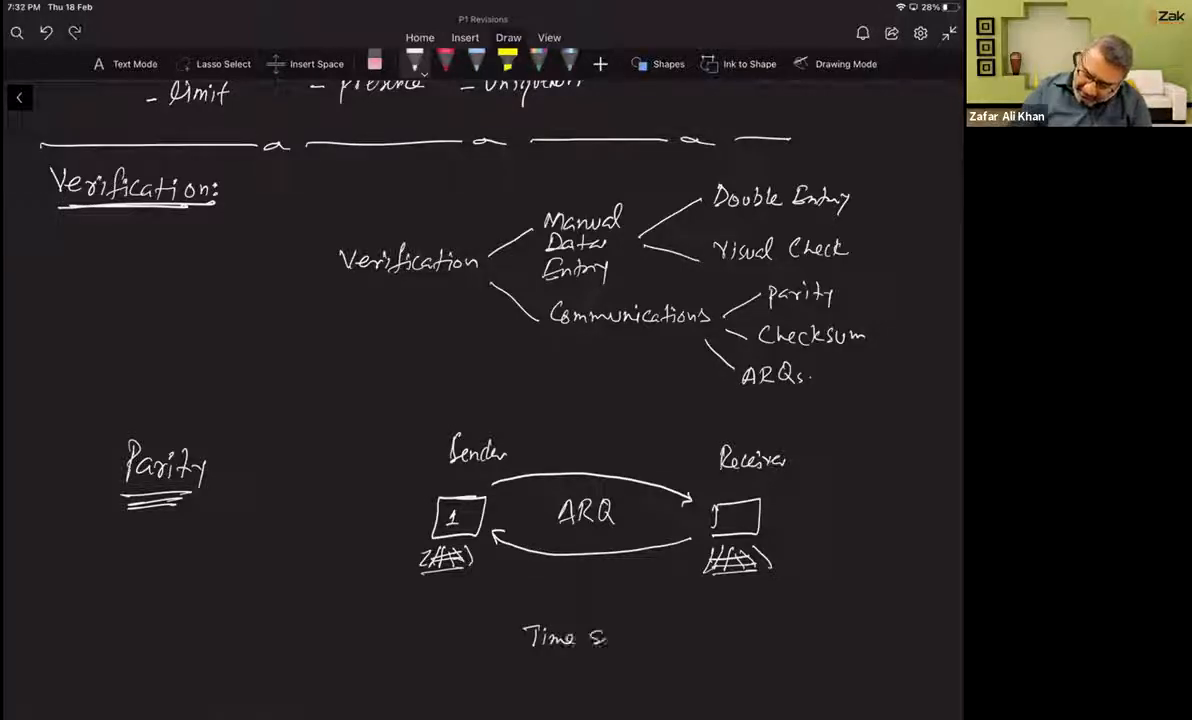
{"action": "type", "text": "et for reply."}
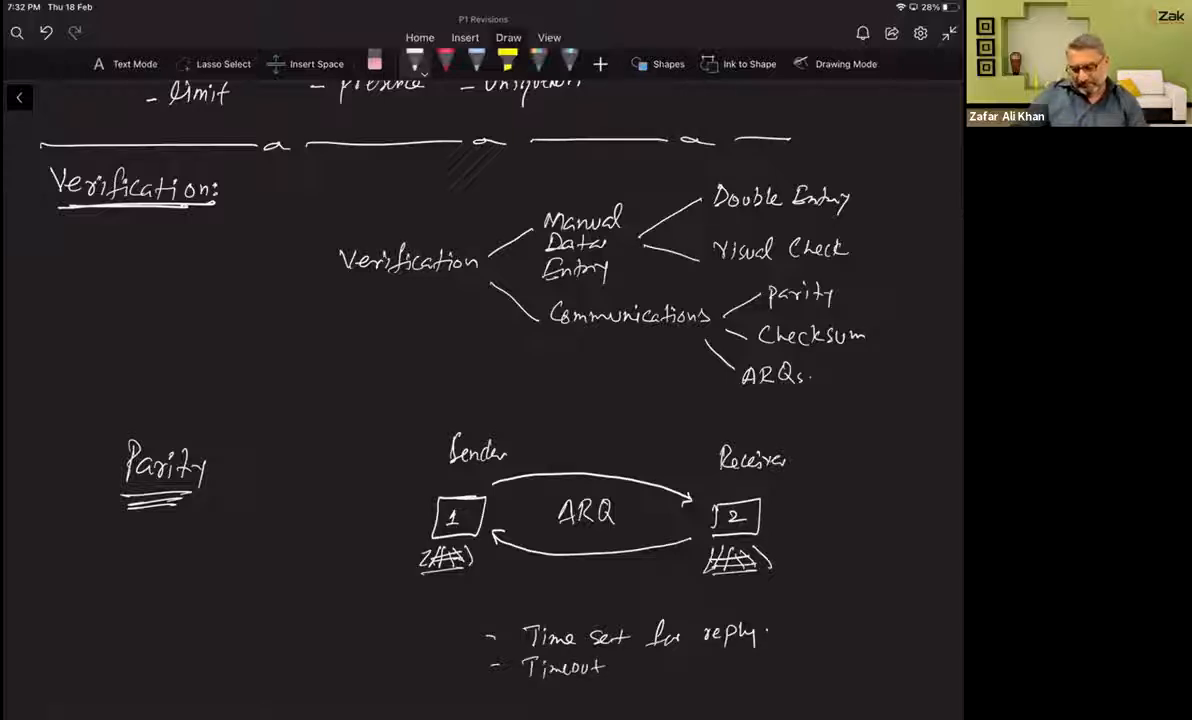
{"action": "type", "text": "occur"}
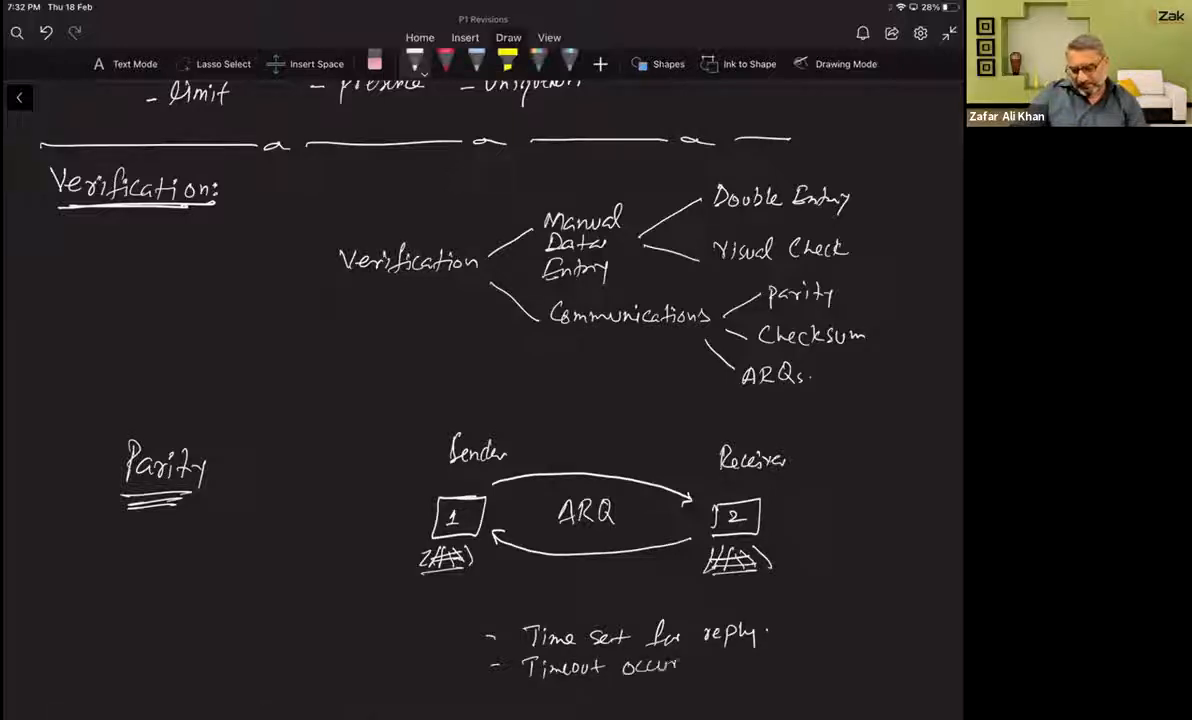
{"action": "type", "text": "when"}
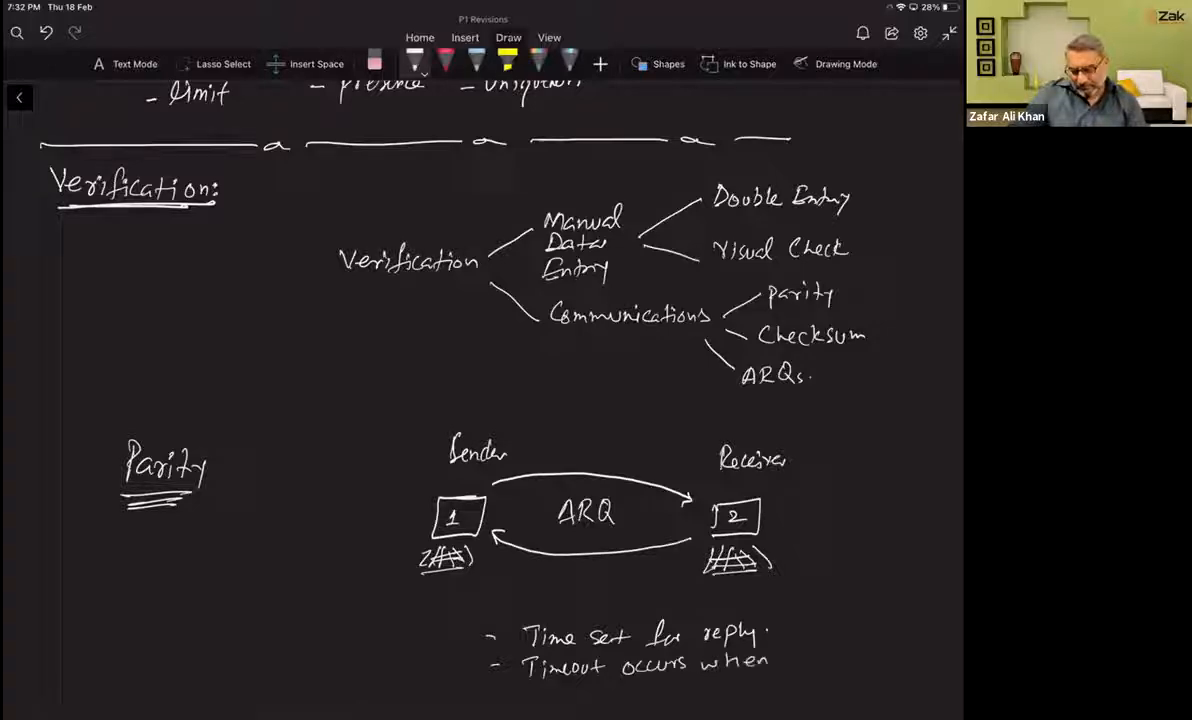
{"action": "type", "text": "S"}
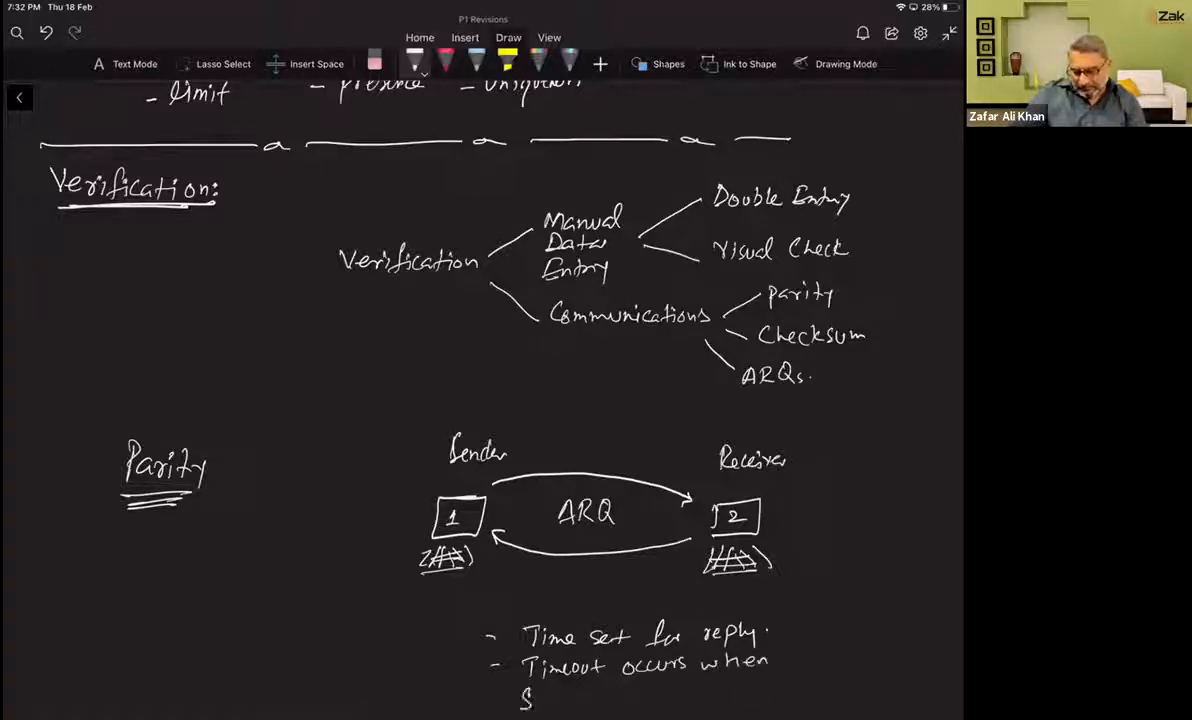
{"action": "type", "text": "Second Co"}
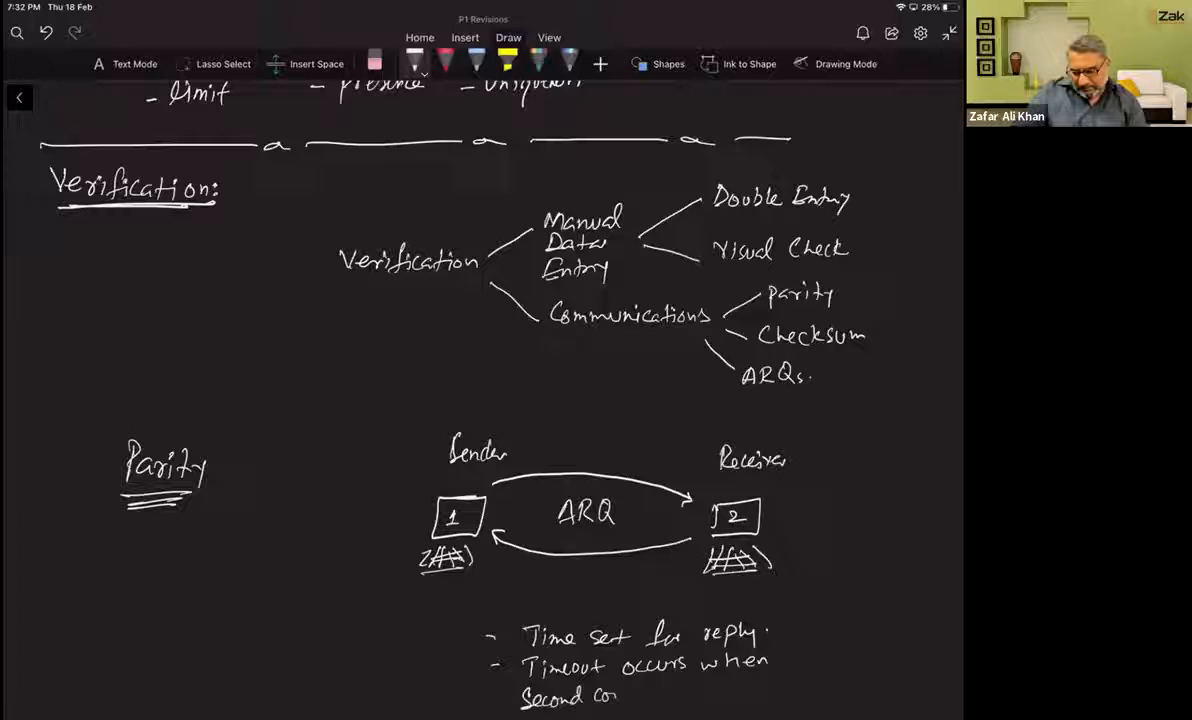
{"action": "type", "text": "computer does"}
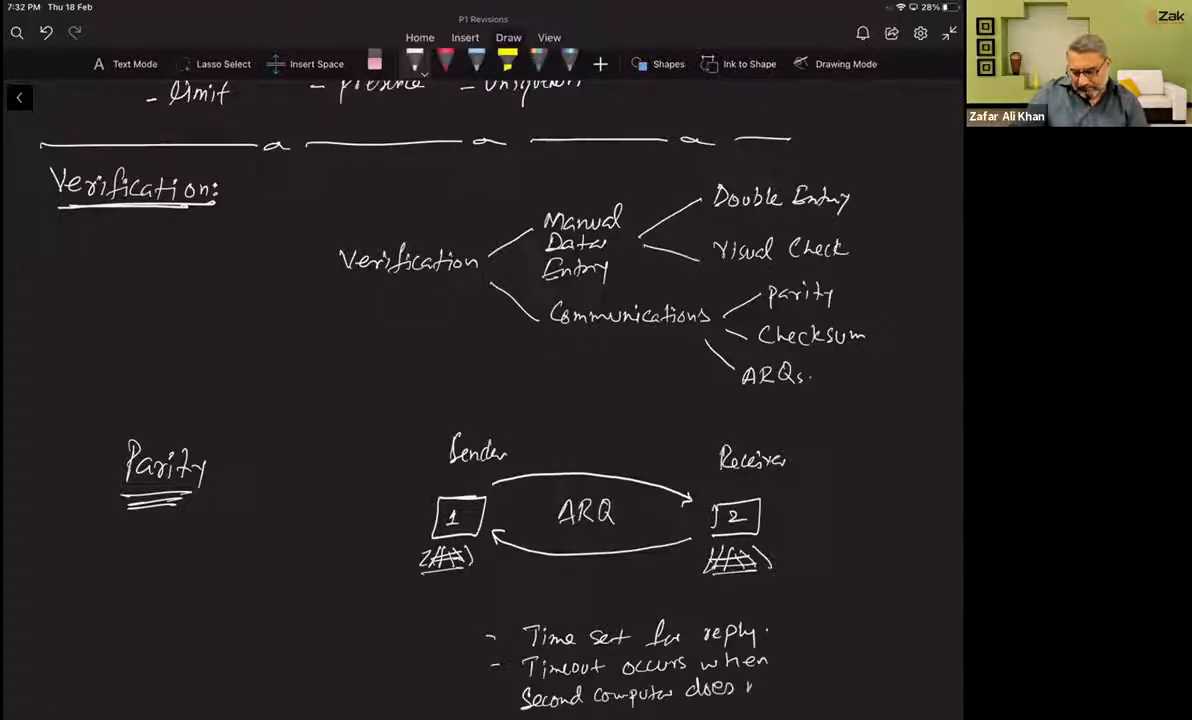
{"action": "scroll", "scroll_direction": "down", "scroll_amount": 3}
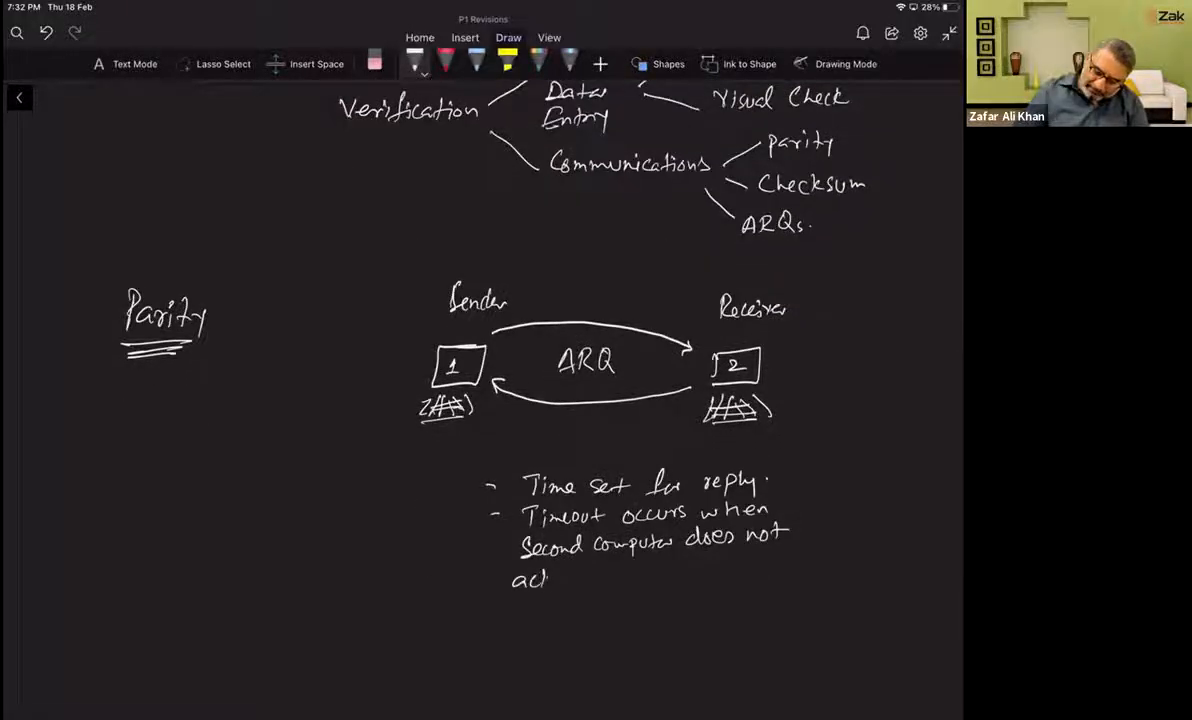
{"action": "type", "text": "acknowledge."}
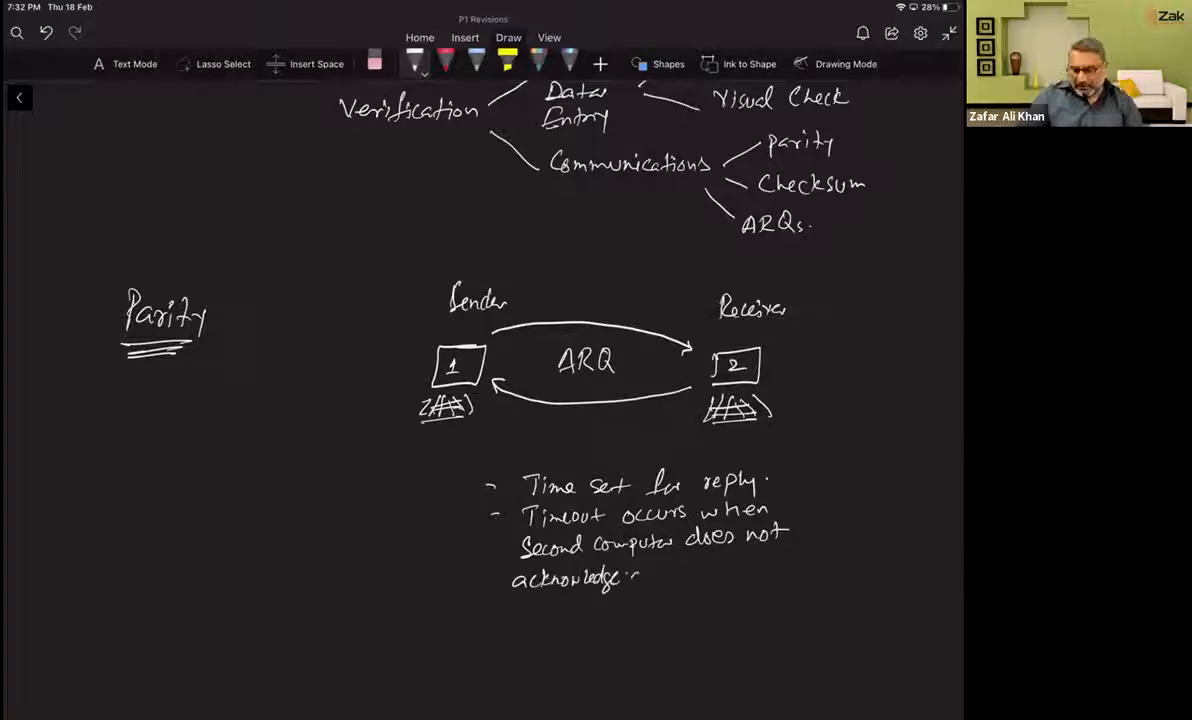
{"action": "type", "text": "durin"}
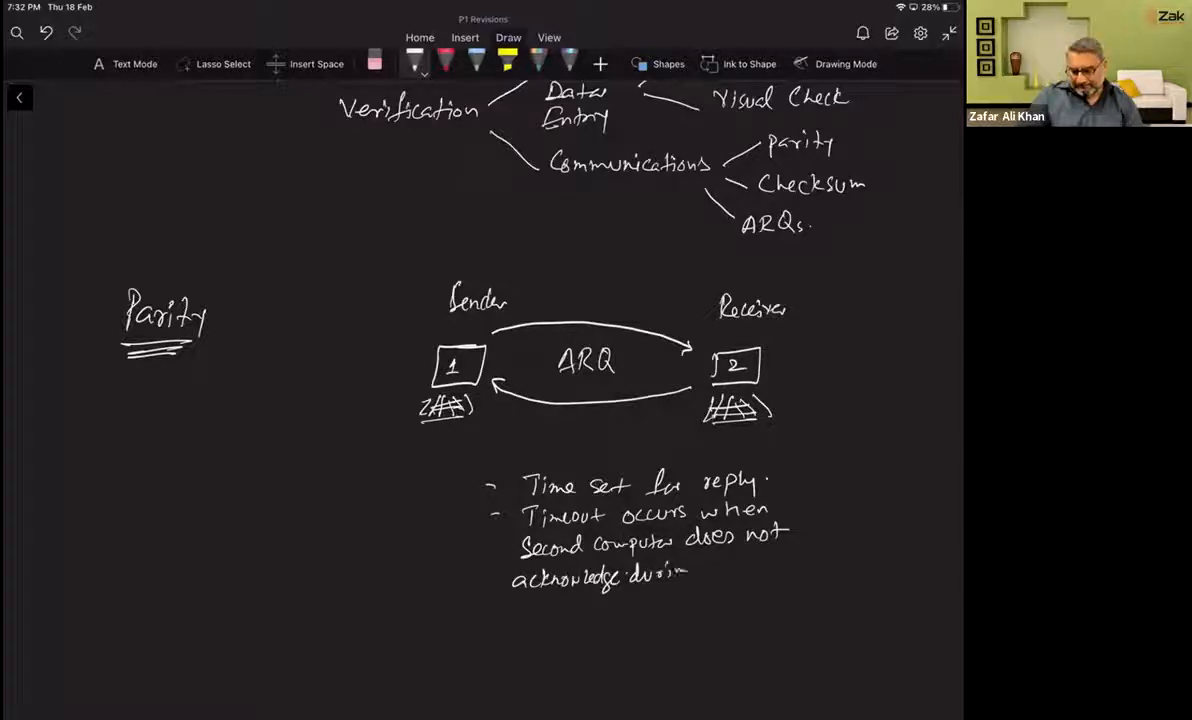
{"action": "type", "text": "set time."}
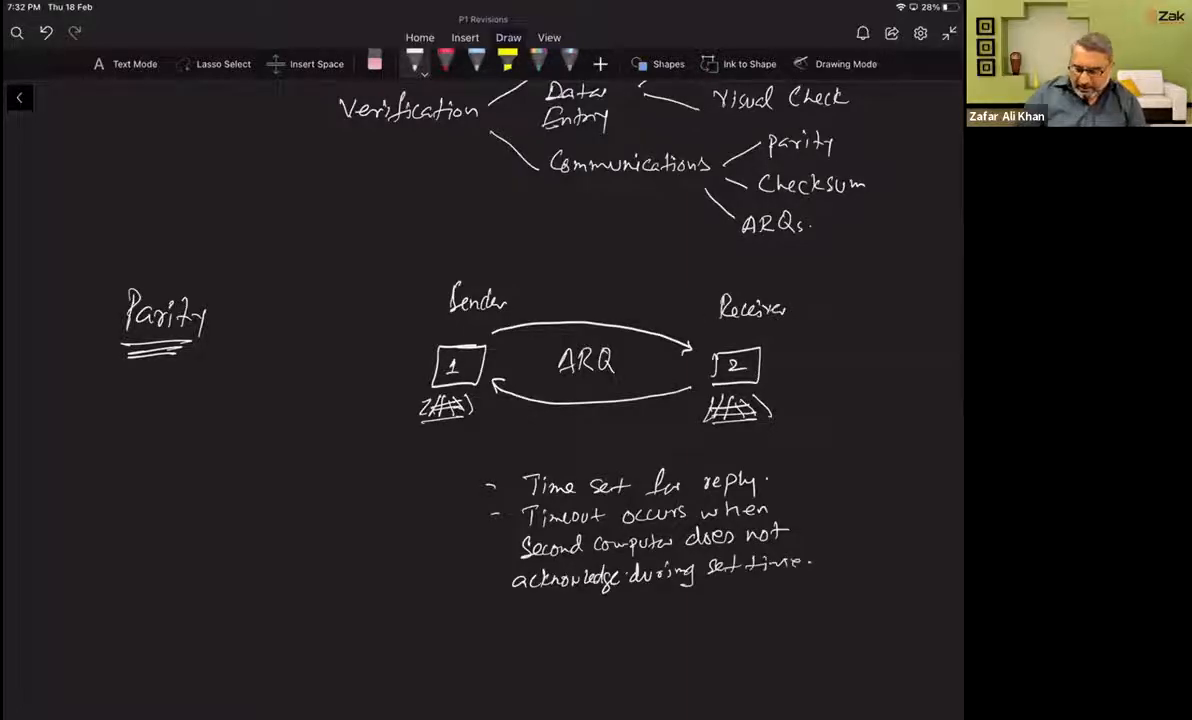
{"action": "type", "text": "If -1"}
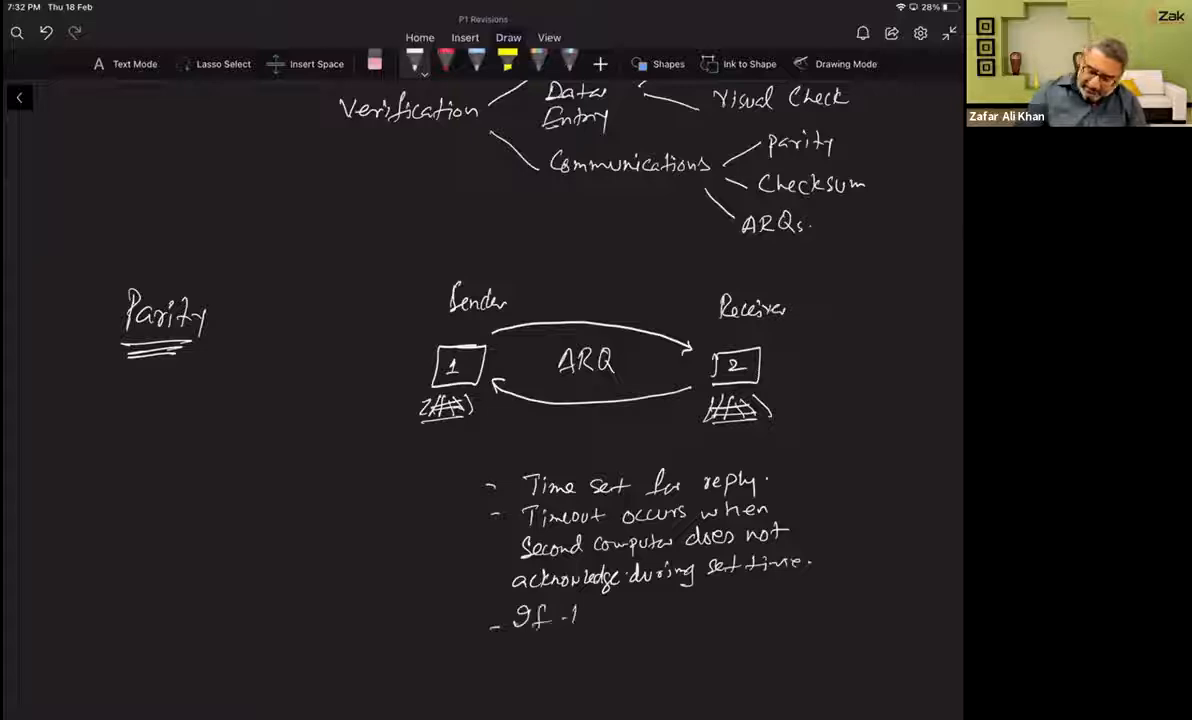
{"action": "type", "text": "timeout occurs then"}
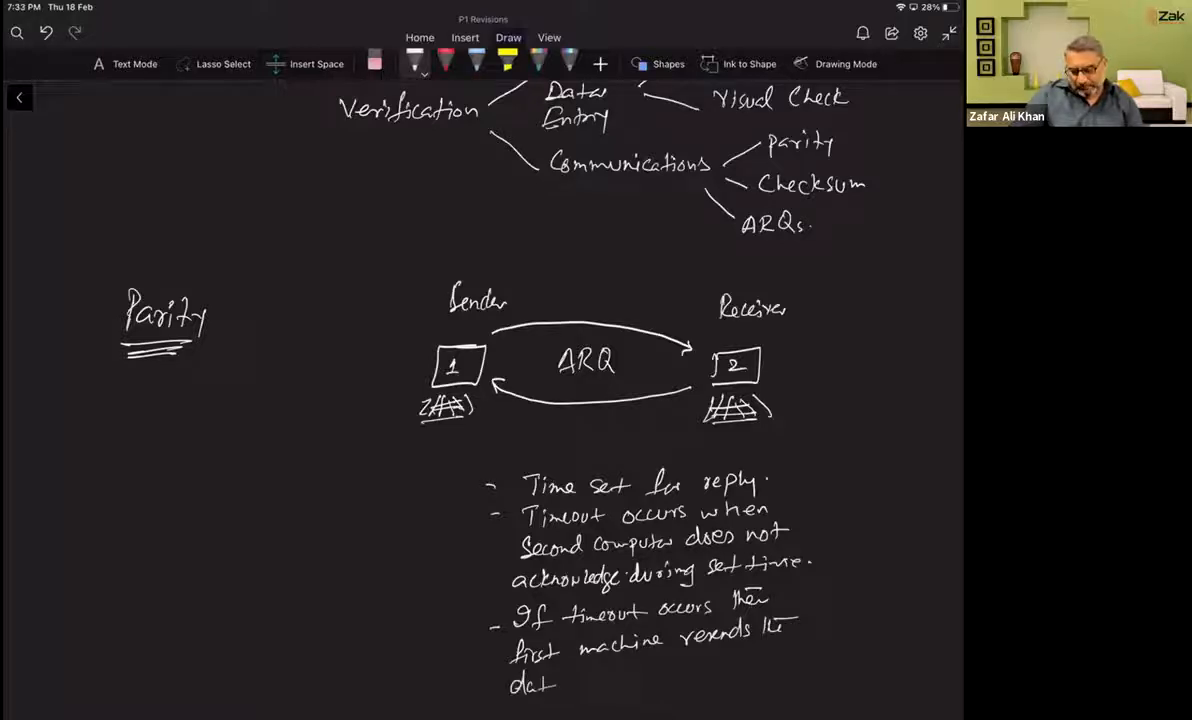
{"action": "scroll", "scroll_direction": "down", "scroll_amount": 3}
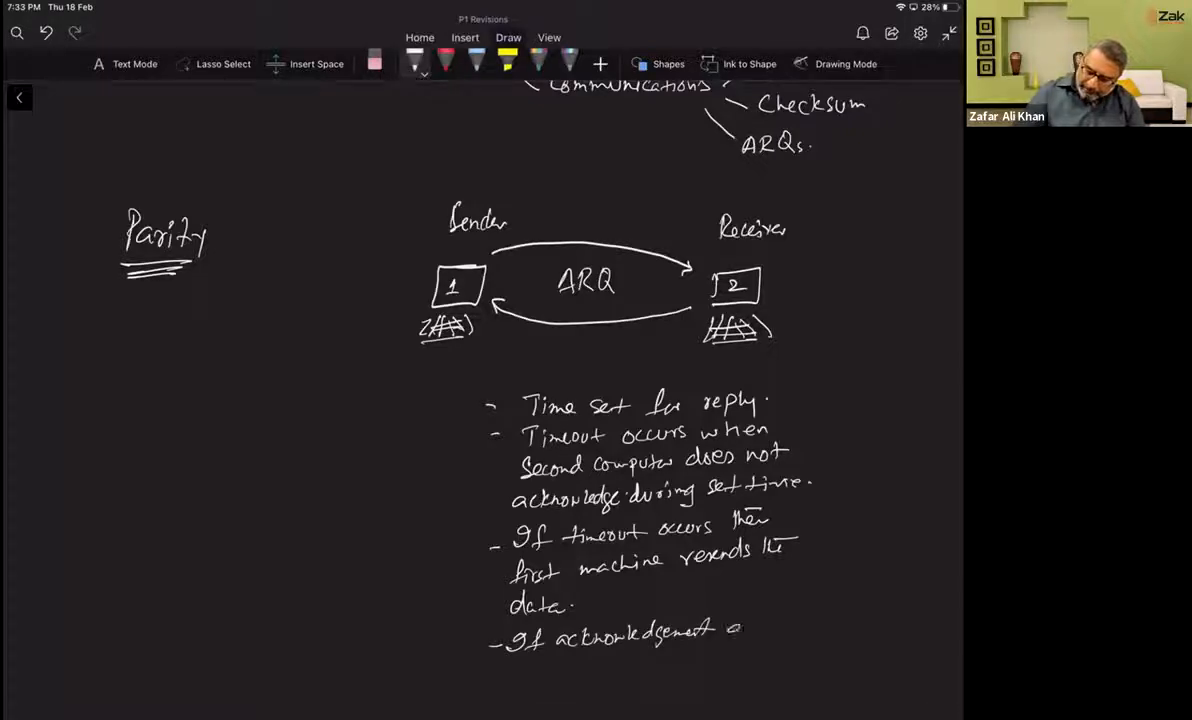
{"action": "type", "text": "arrives:"}
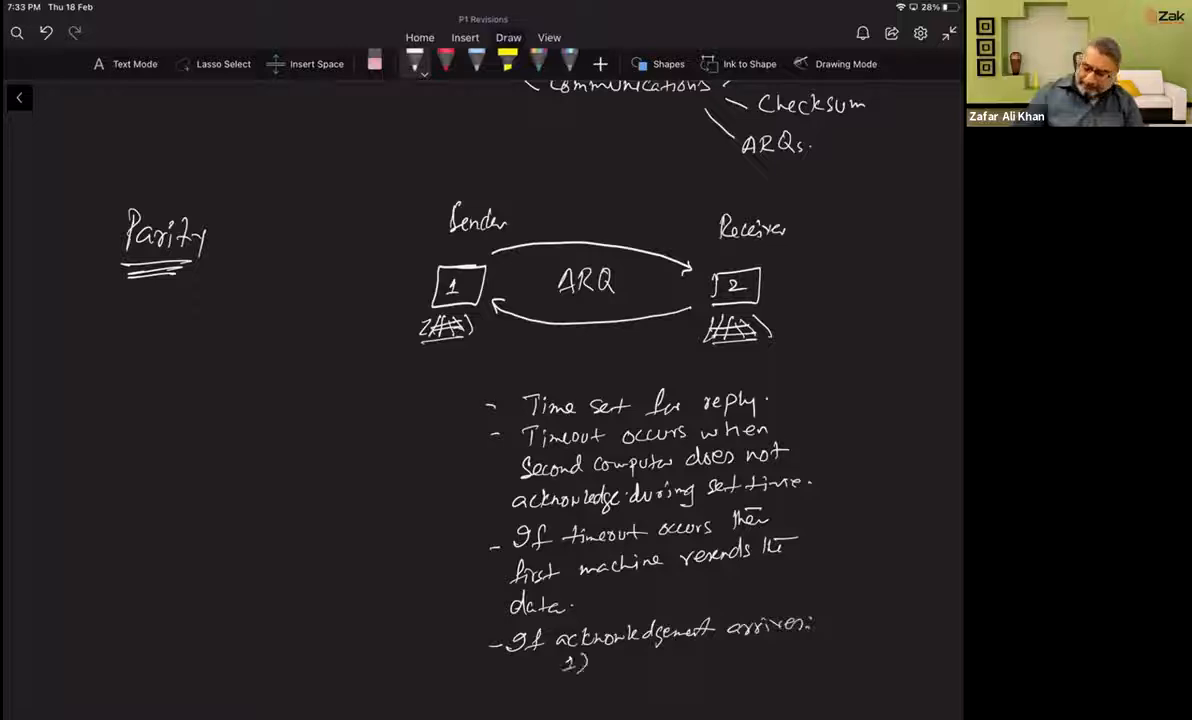
{"action": "type", "text": "do"}
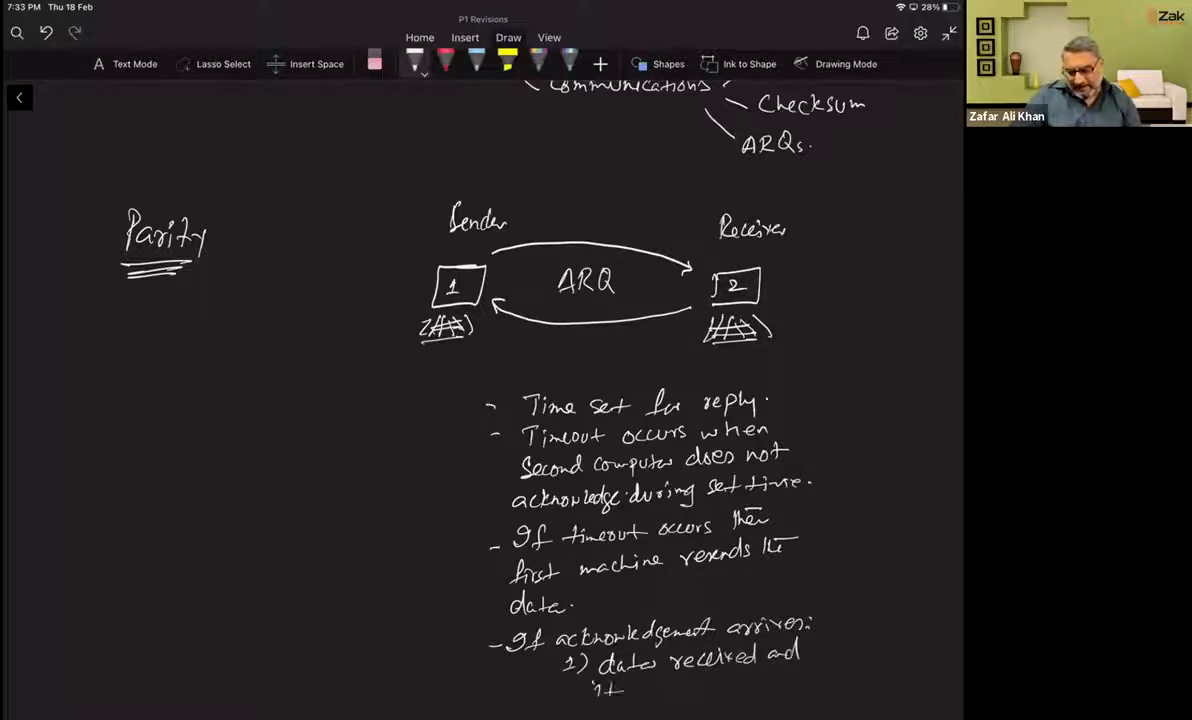
{"action": "type", "text": "correc"}
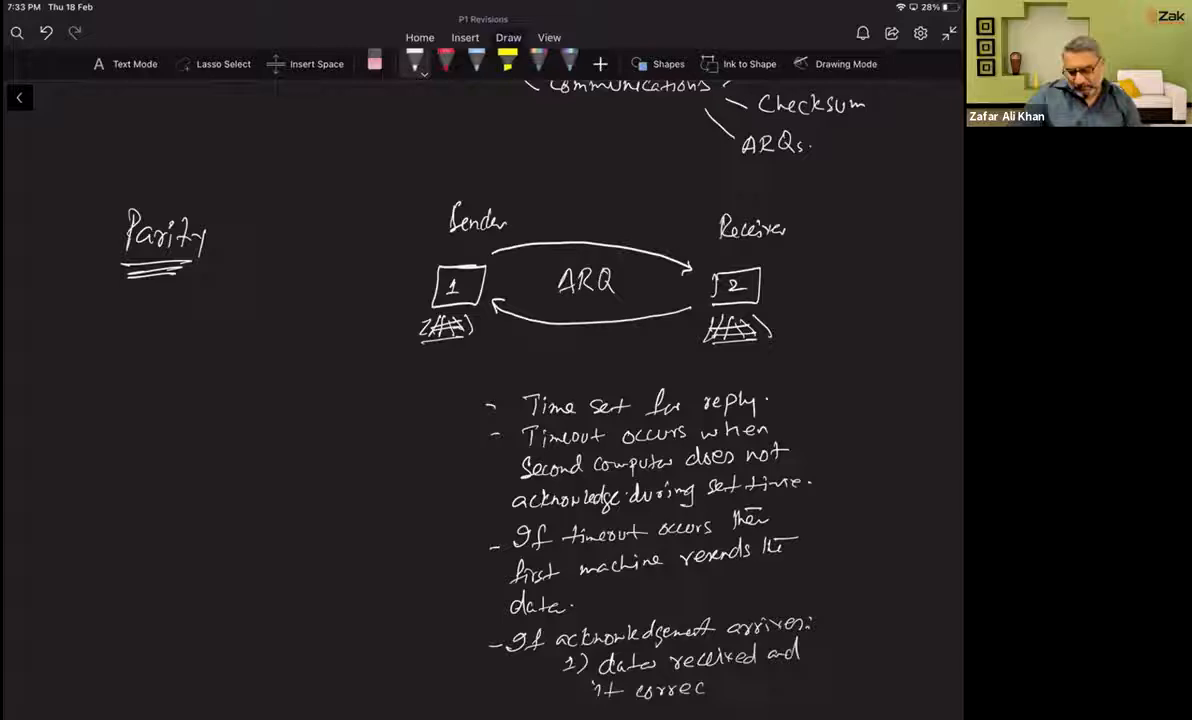
{"action": "type", "text": "Sen"}
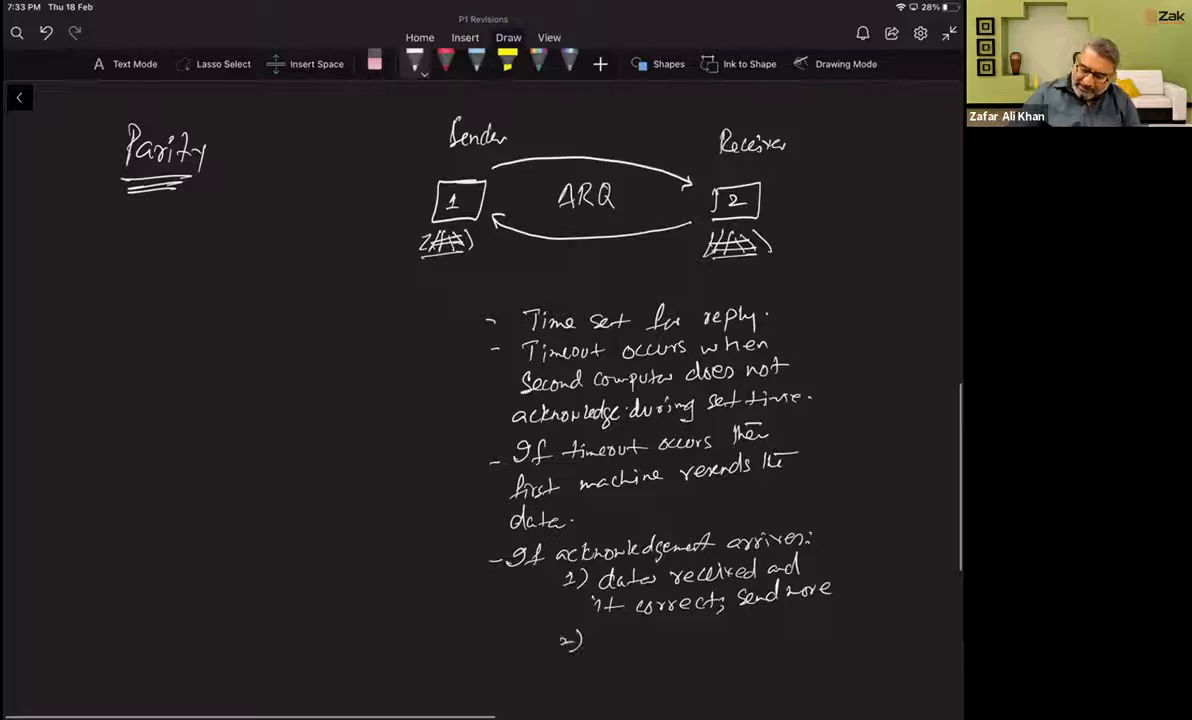
{"action": "type", "text": "data"}
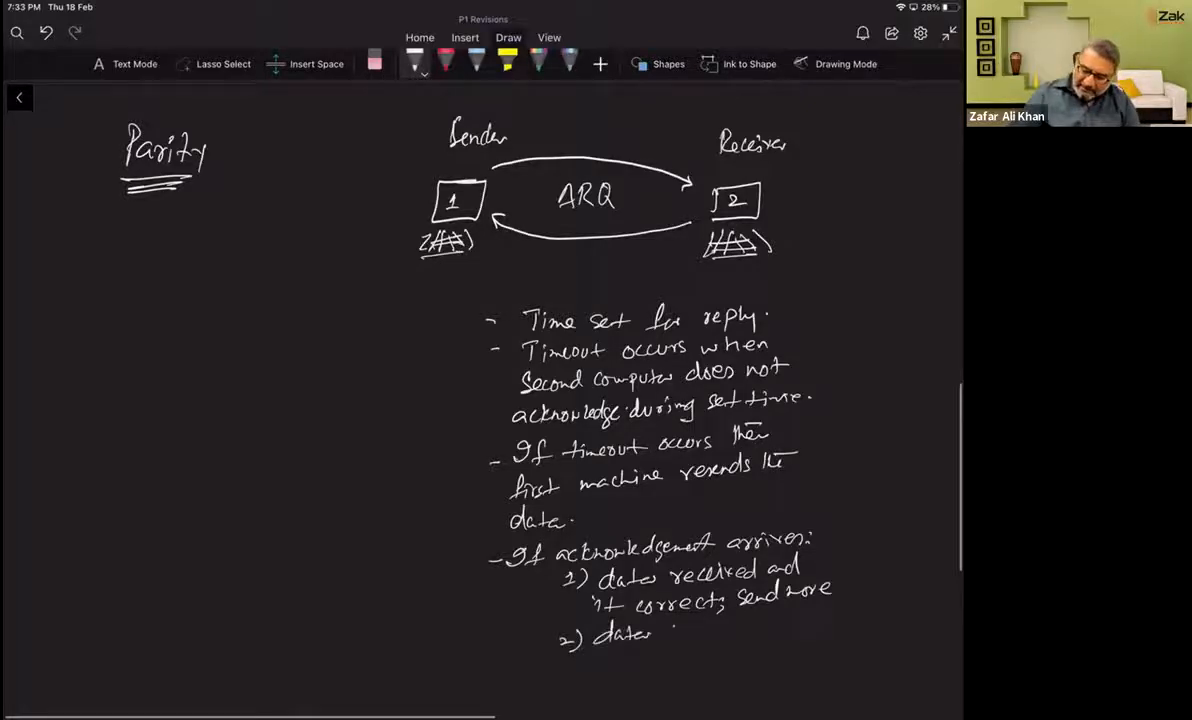